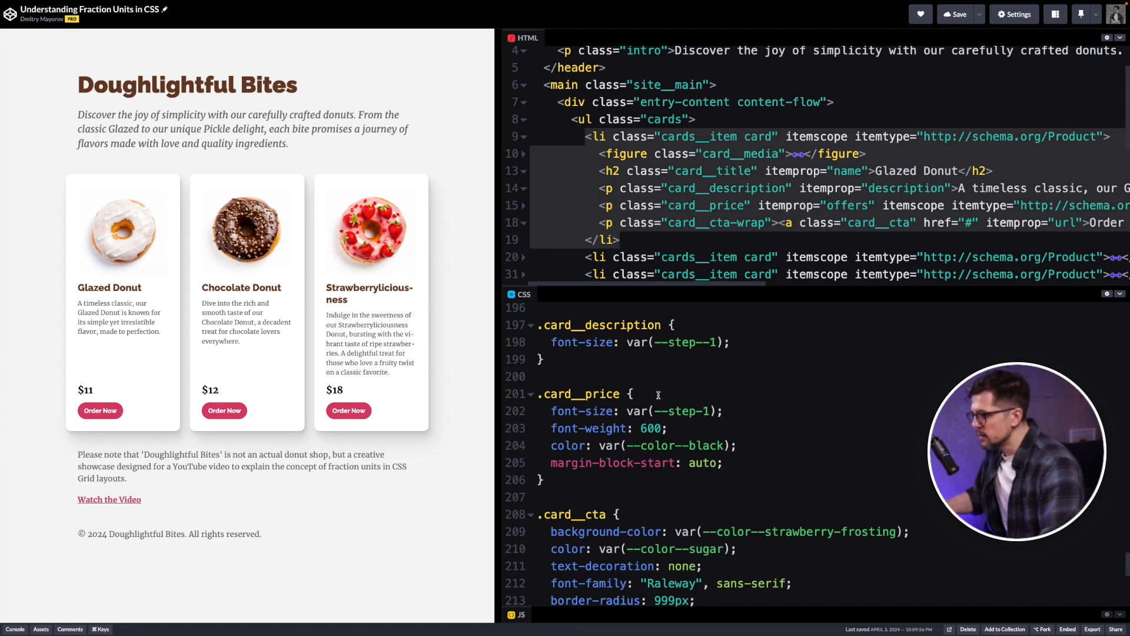
# Scroll the CSS editor to the .card__price rule where margin-block-start: auto is removed.
pyautogui.scroll(3)
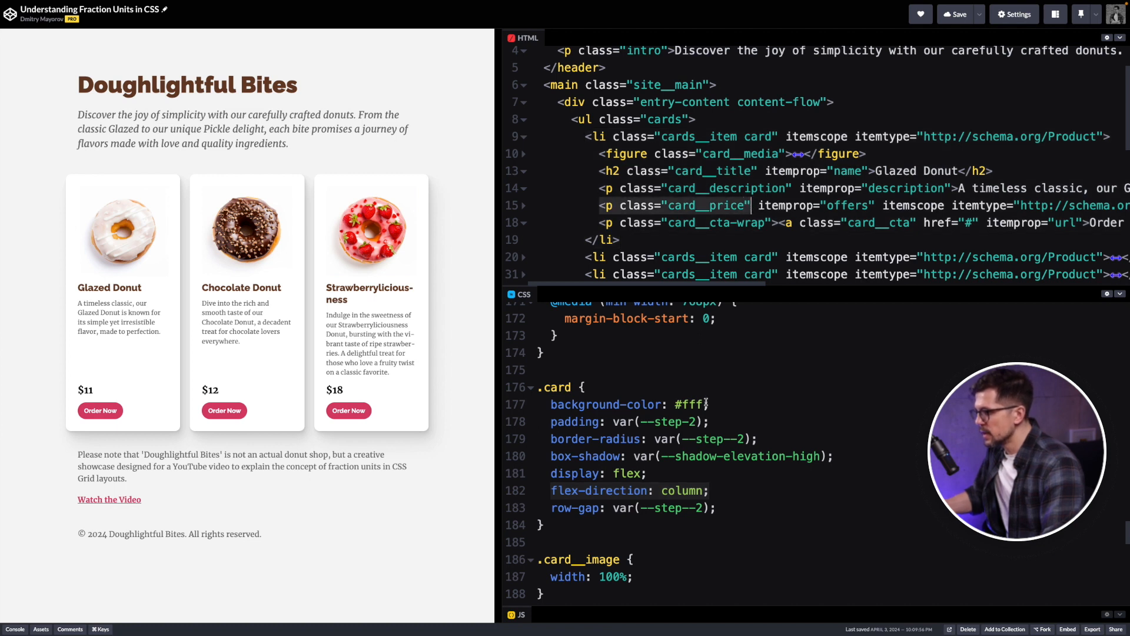
pyautogui.scroll(-3)
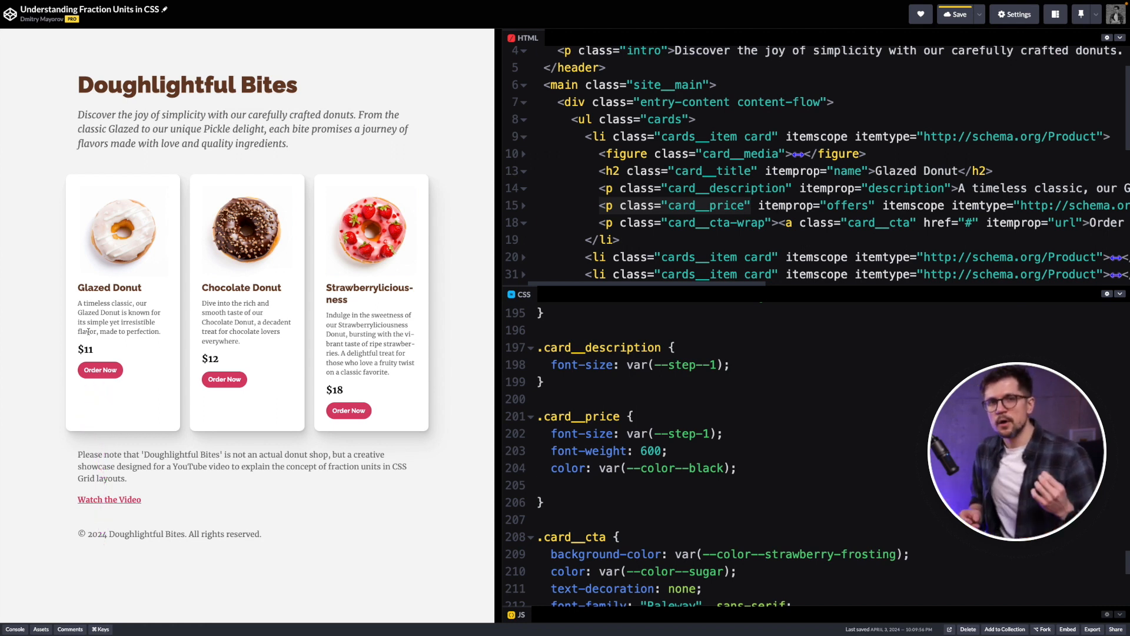
# Add flex-grow: 1; to .card__description so prices align at card bottoms.
pyautogui.click(567, 364)
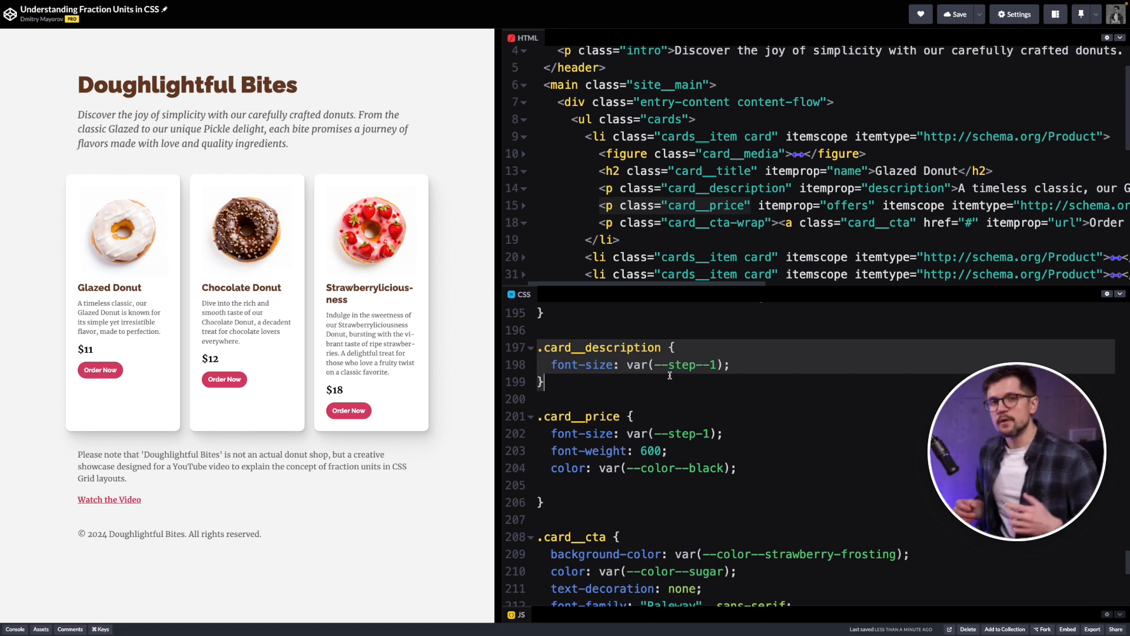
pyautogui.write('flex-grow: 1;')
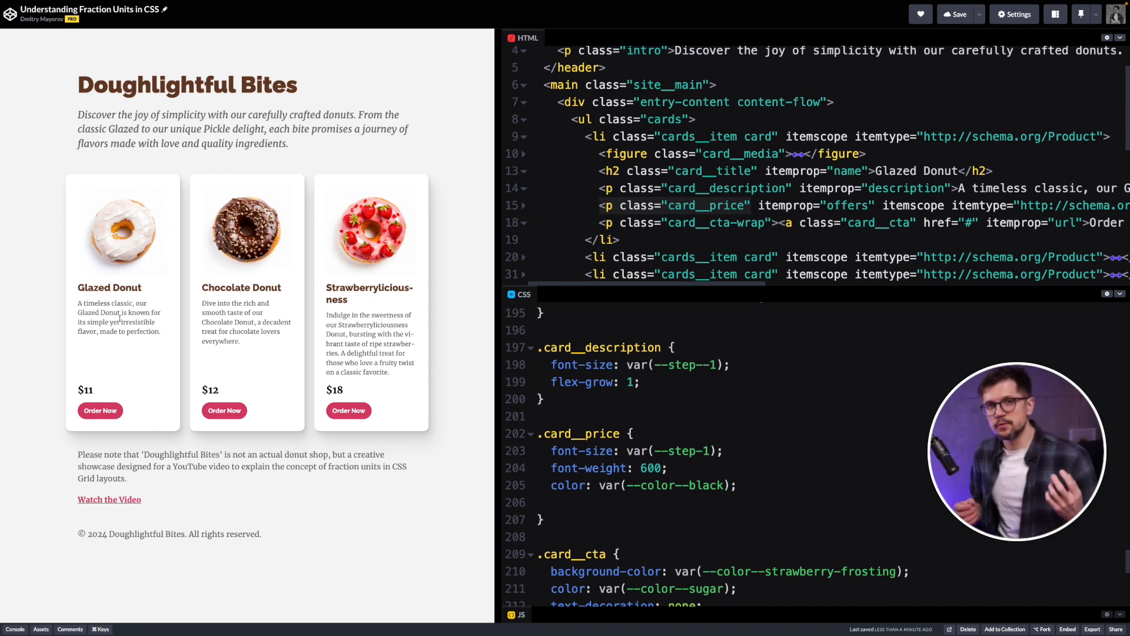
pyautogui.click(637, 382)
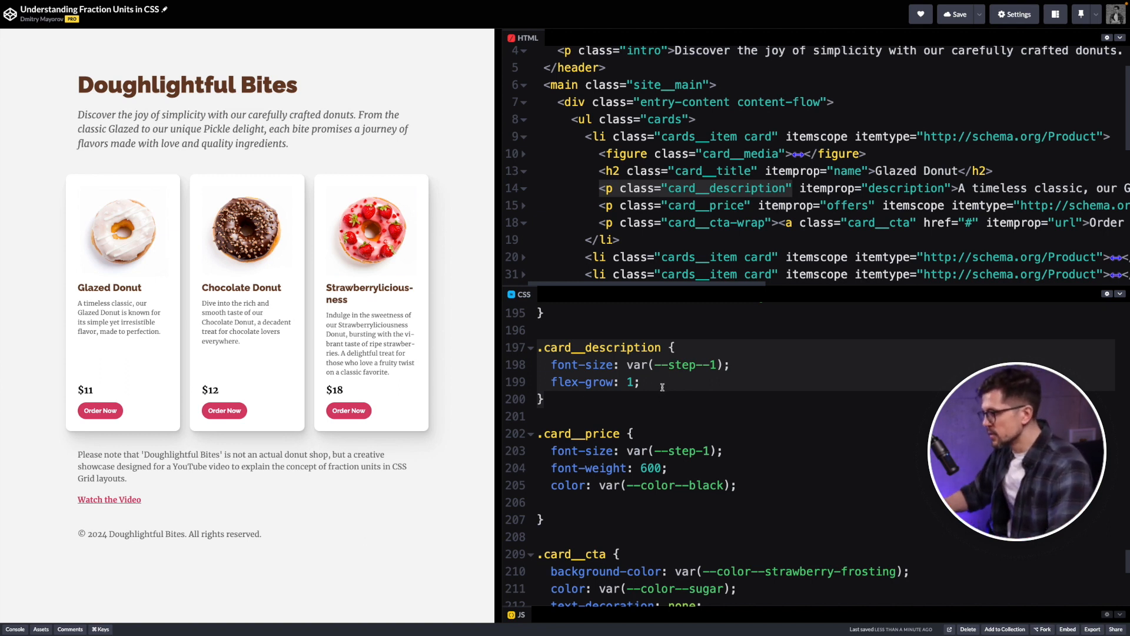
# Add background-color: var(--color--creamy-vanilla); to .card__description.
pyautogui.write('background-color: var(--color--creamy-vanilla);')
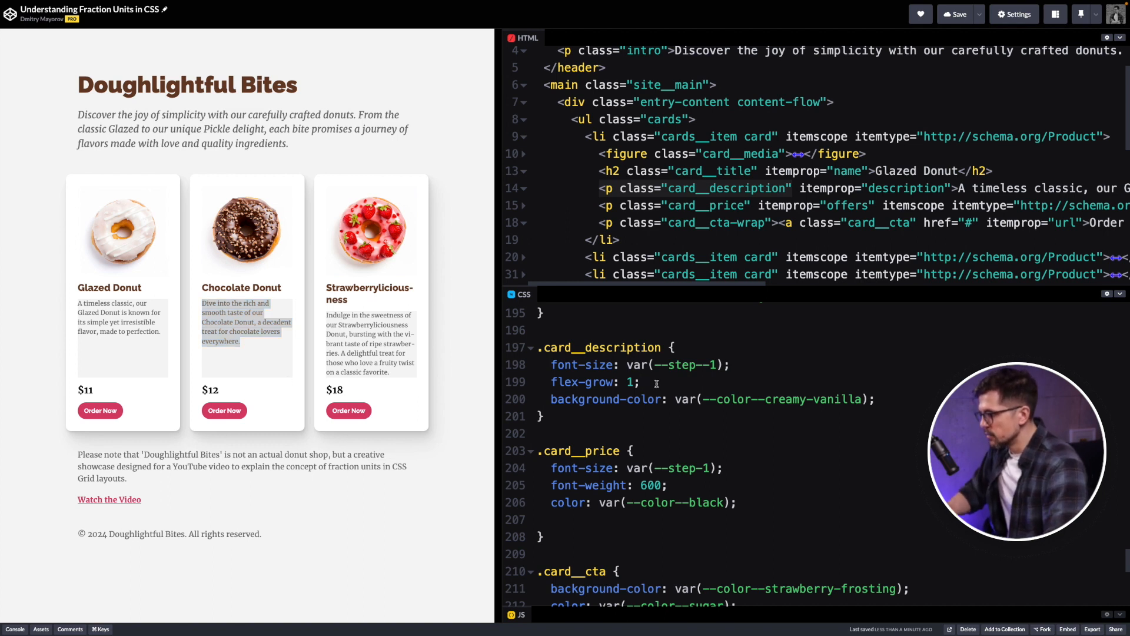
# Add margin-block-start: auto; to .card__price, replacing the description's flex-grow.
pyautogui.write('margin')
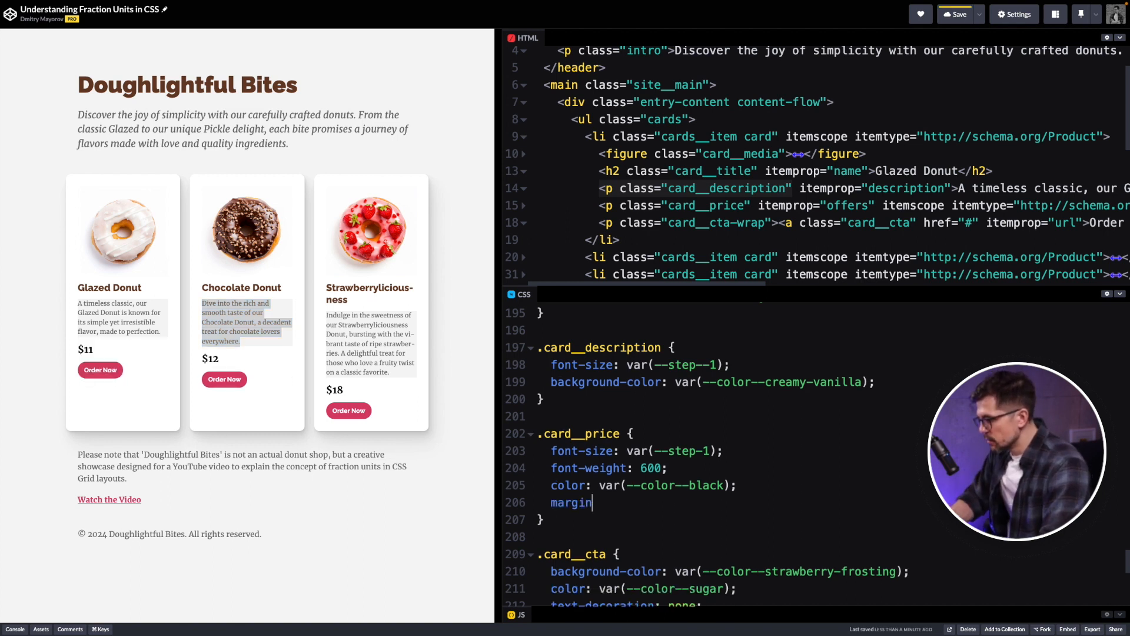
pyautogui.write('-block-')
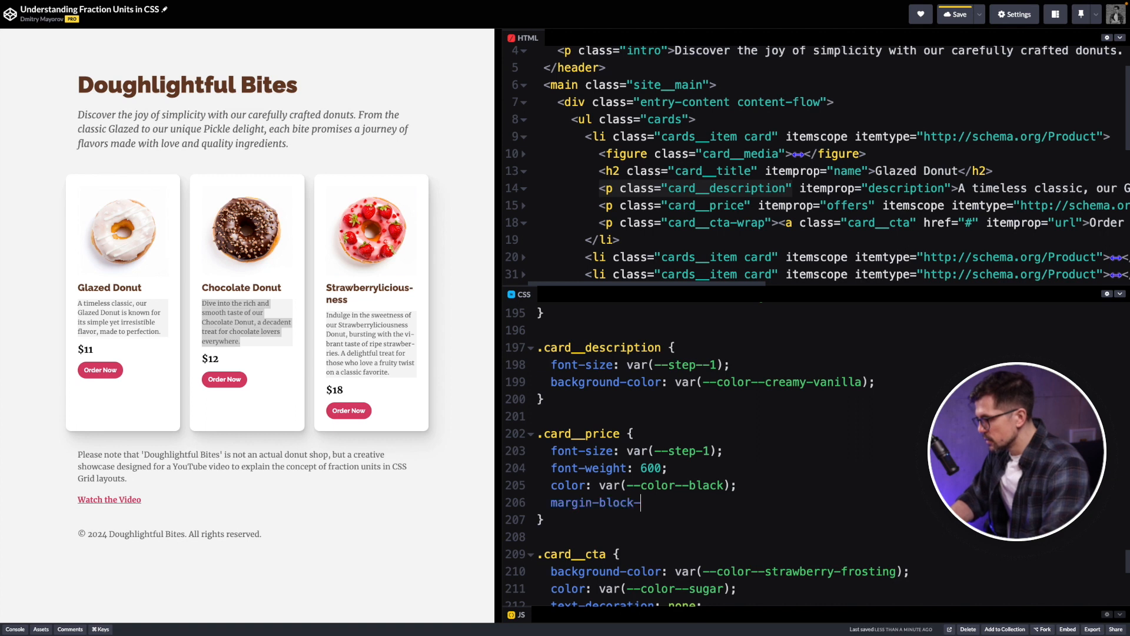
pyautogui.write('start: au')
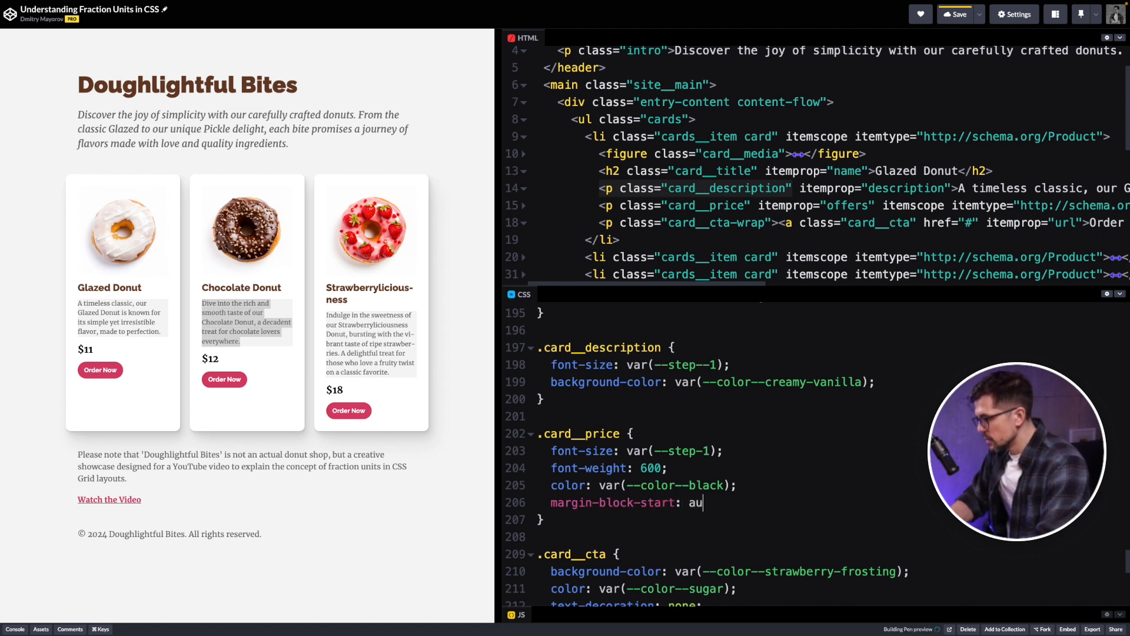
pyautogui.write('to;')
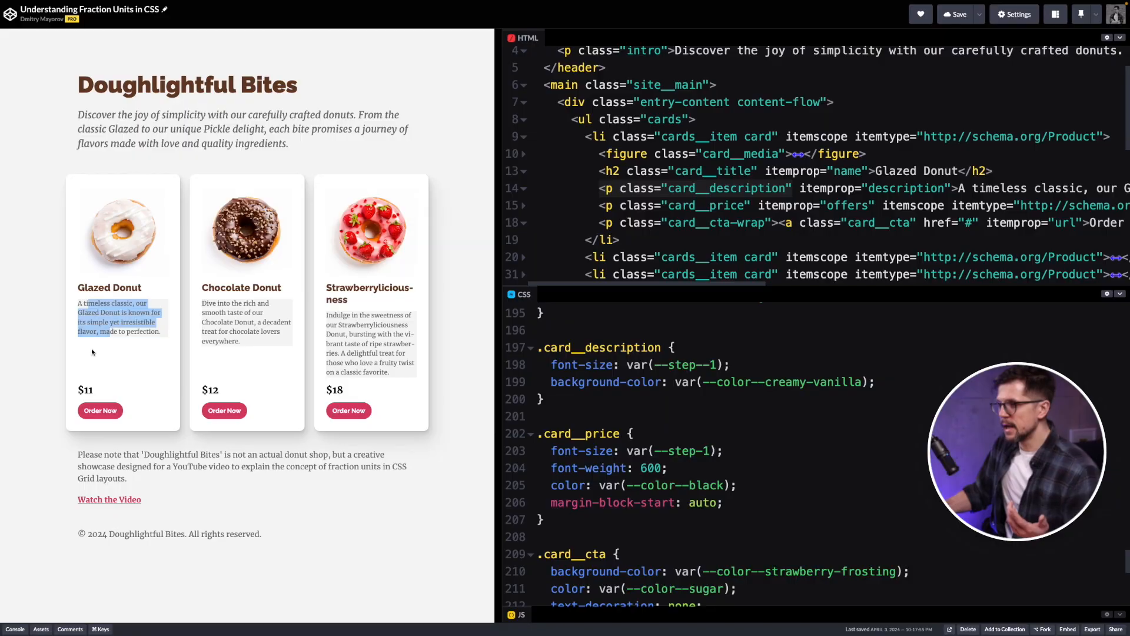
pyautogui.moveTo(92, 386)
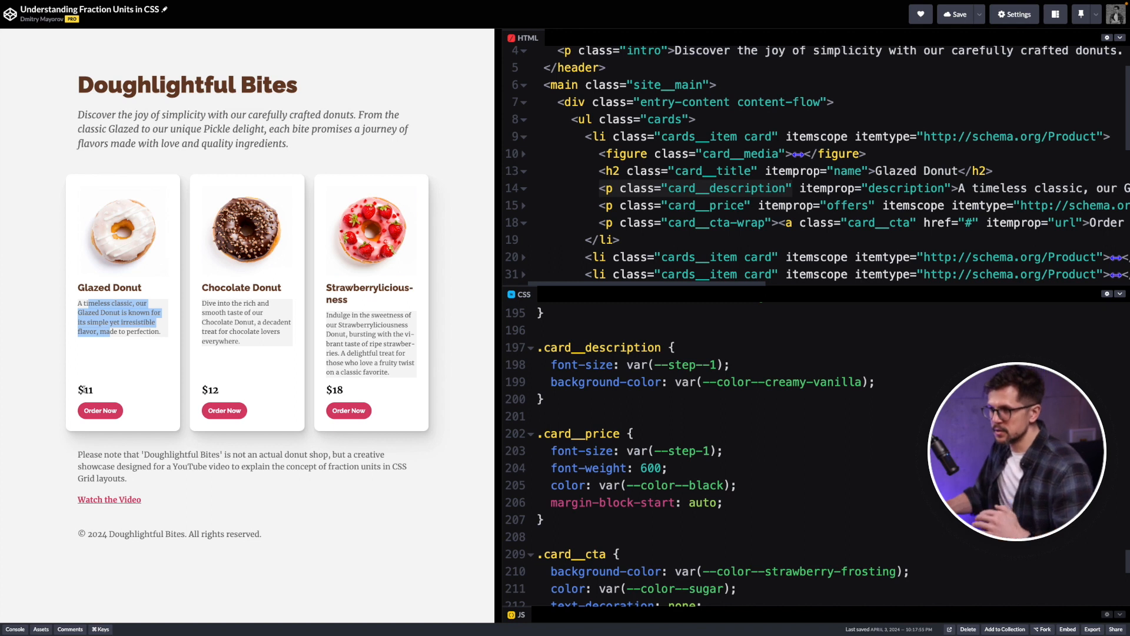
pyautogui.click(114, 365)
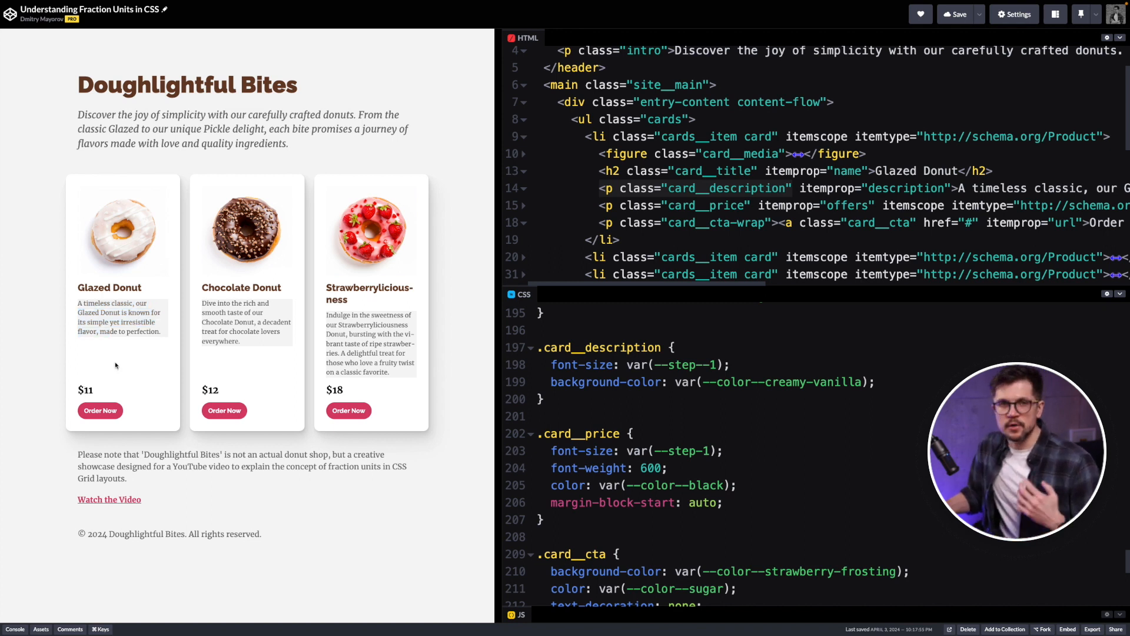